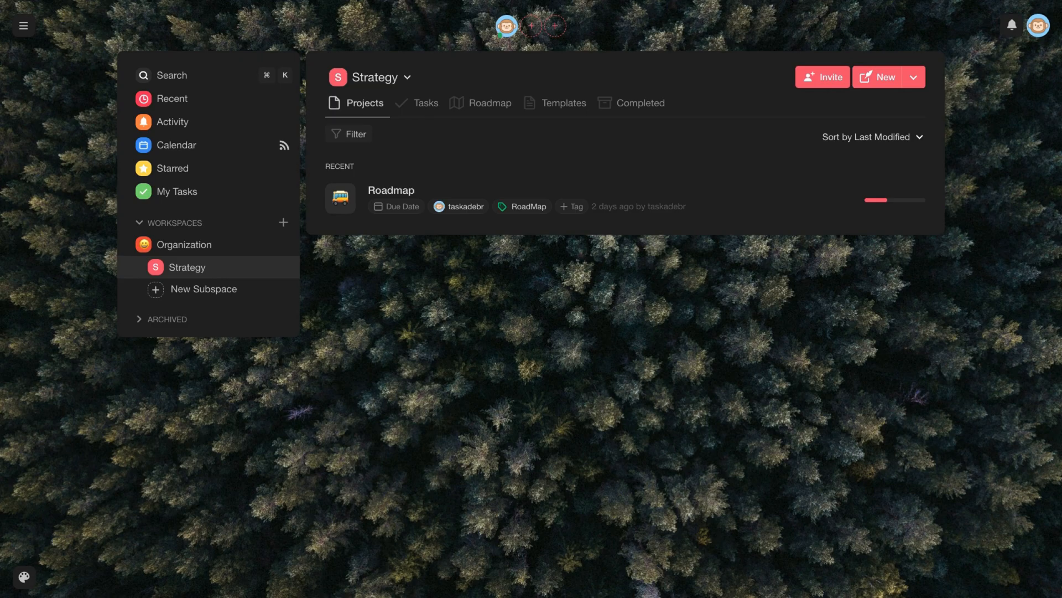
Leave the Strategy subspace for the Organization workspace, showing Brand Creation and Tasks.
{"action": "left_click", "coordinate": [184, 244]}
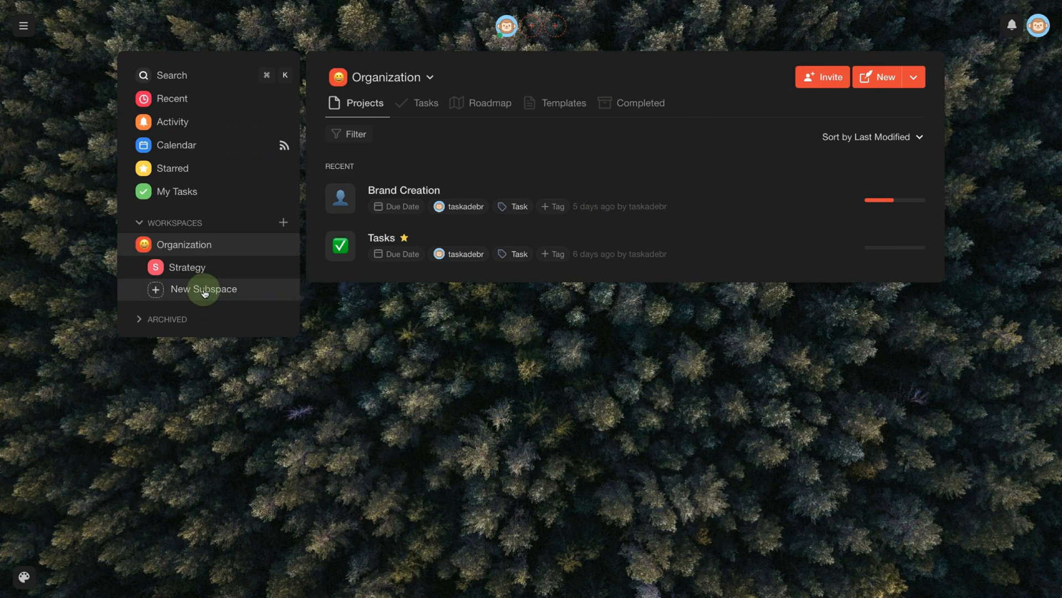
Add a subspace named 'Inspiration' under Organization with a thought-bubble emoji and purple colour.
{"action": "left_click", "coordinate": [202, 289]}
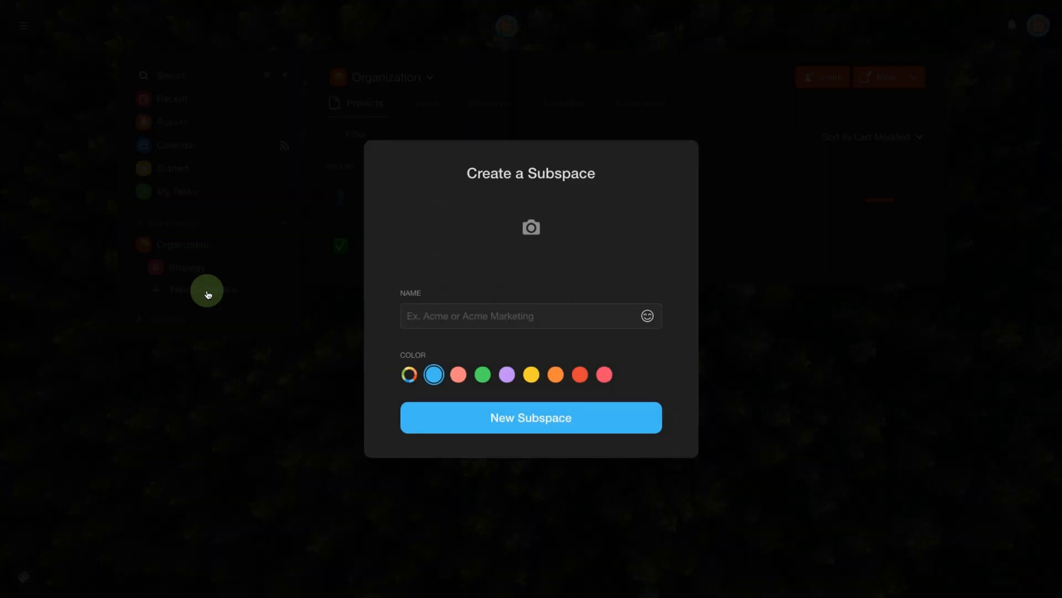
{"action": "type", "text": "Ins"}
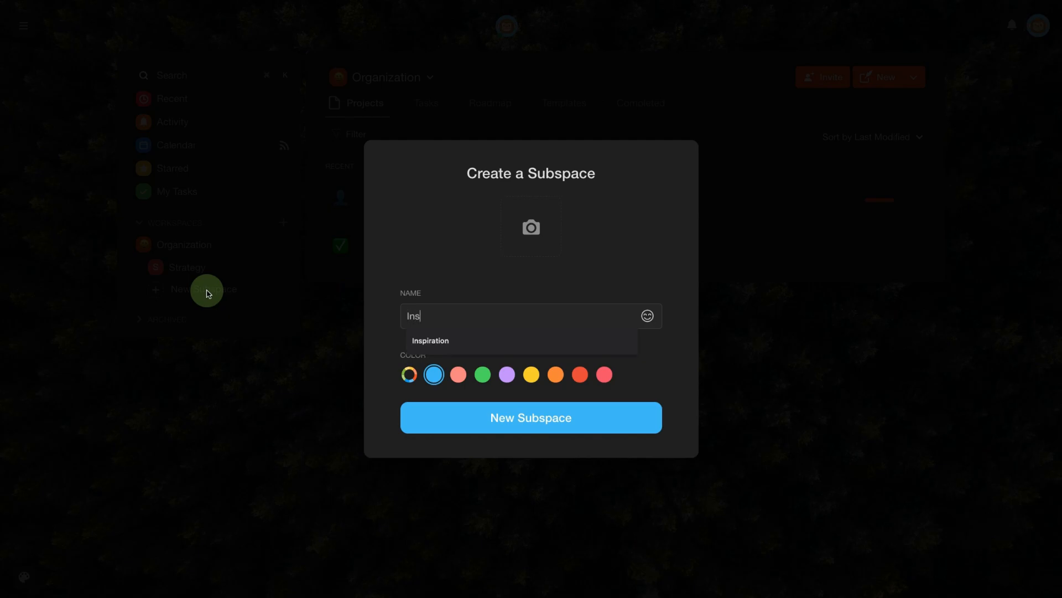
{"action": "left_click", "coordinate": [431, 340]}
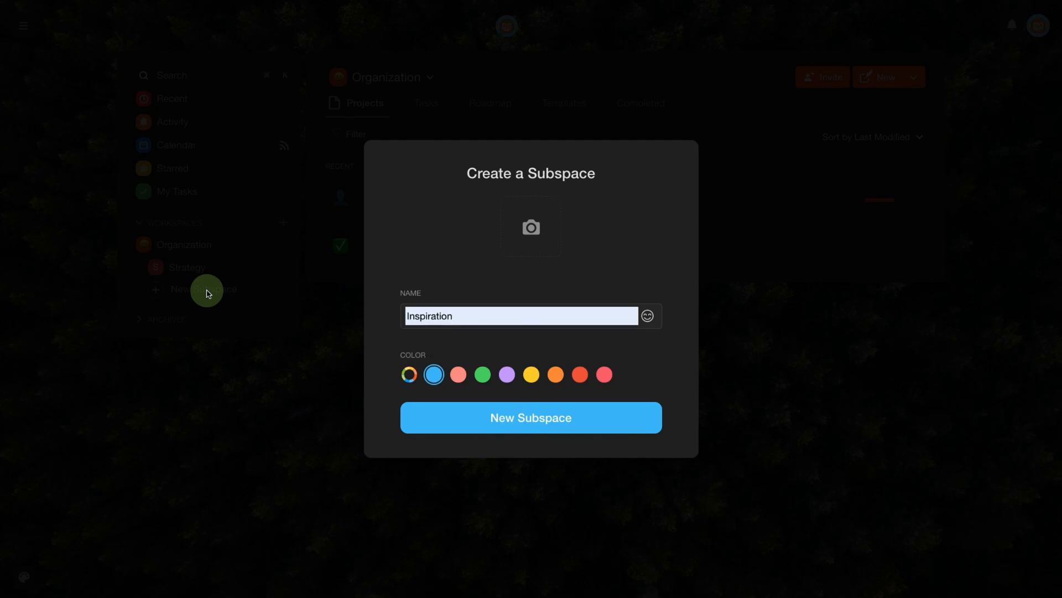
{"action": "mouse_move", "coordinate": [531, 227]}
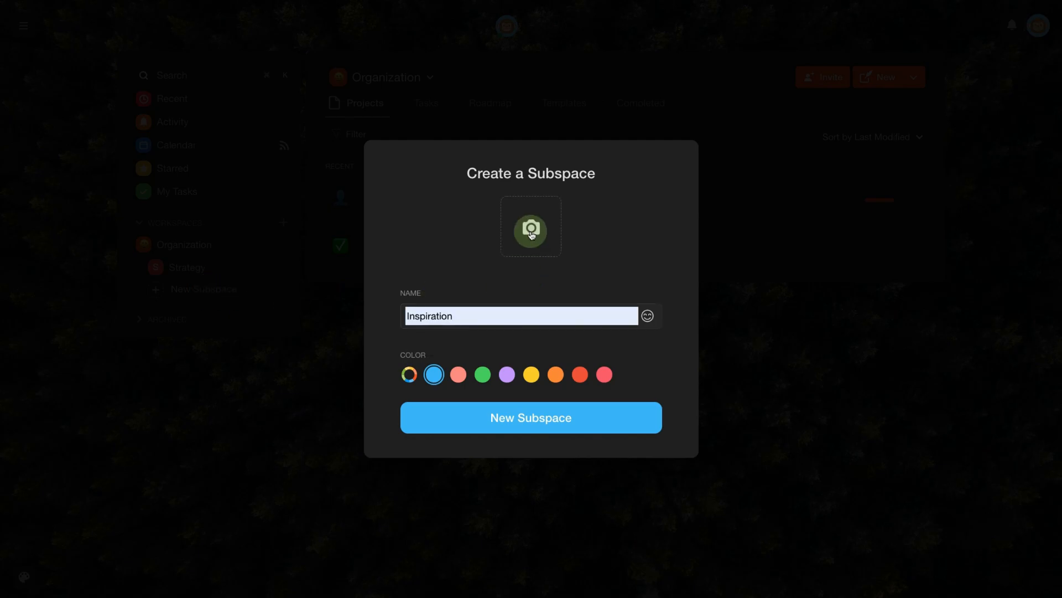
{"action": "left_click", "coordinate": [530, 226]}
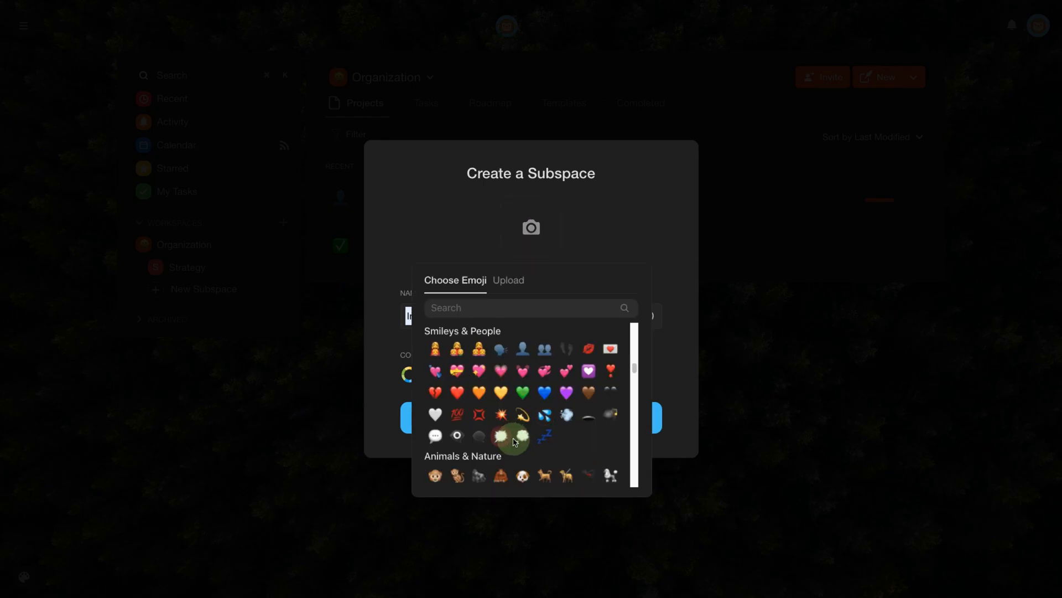
{"action": "left_click", "coordinate": [498, 435]}
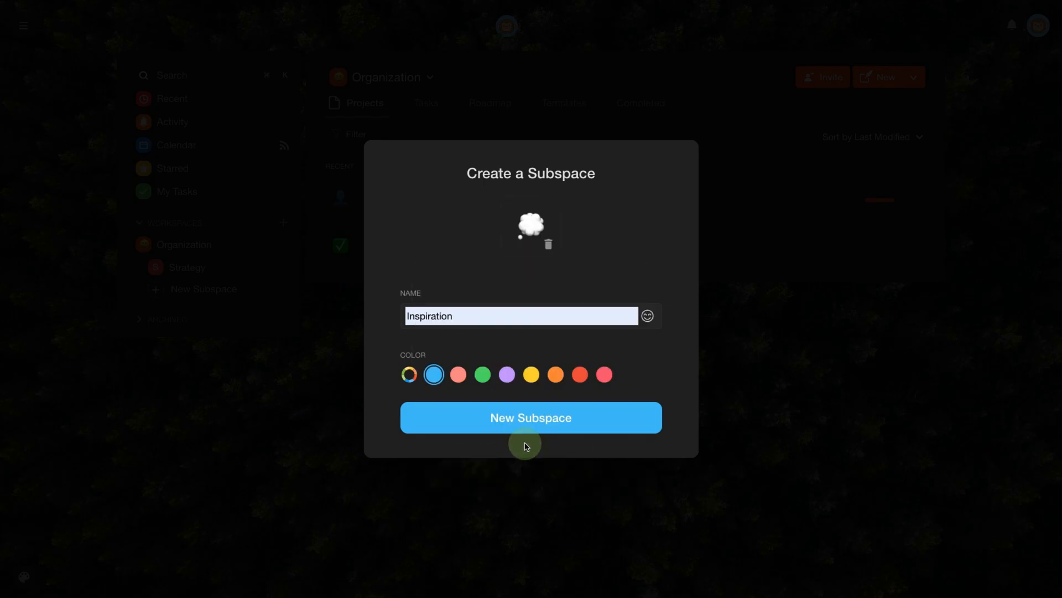
{"action": "left_click", "coordinate": [506, 374]}
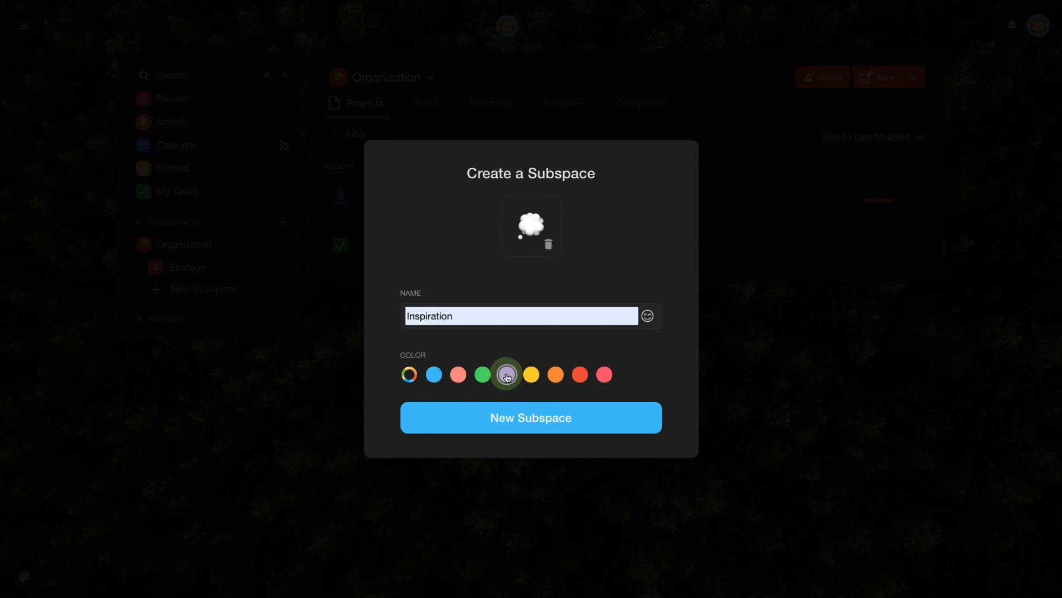
{"action": "left_click", "coordinate": [530, 417]}
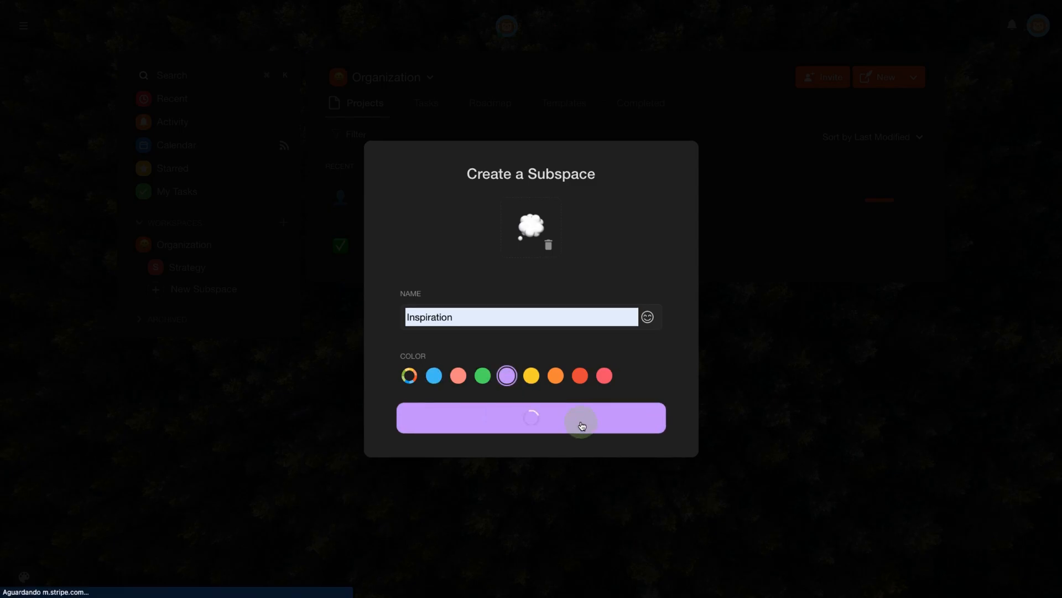
{"action": "left_click", "coordinate": [530, 417]}
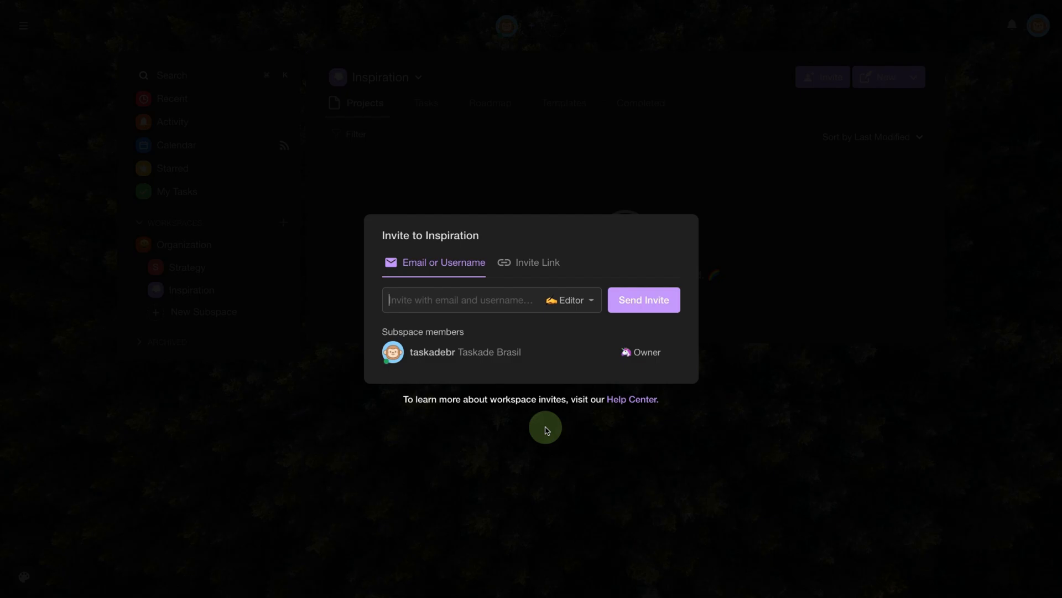
Close the 'Invite to Inspiration' dialog without inviting any members.
{"action": "left_click", "coordinate": [545, 430]}
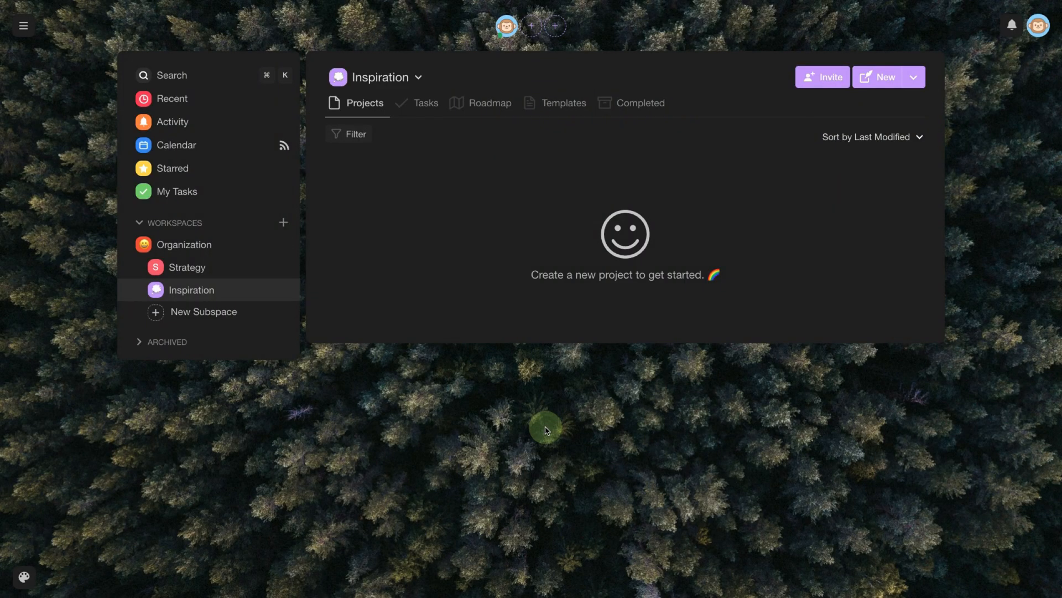
{"action": "mouse_move", "coordinate": [609, 375]}
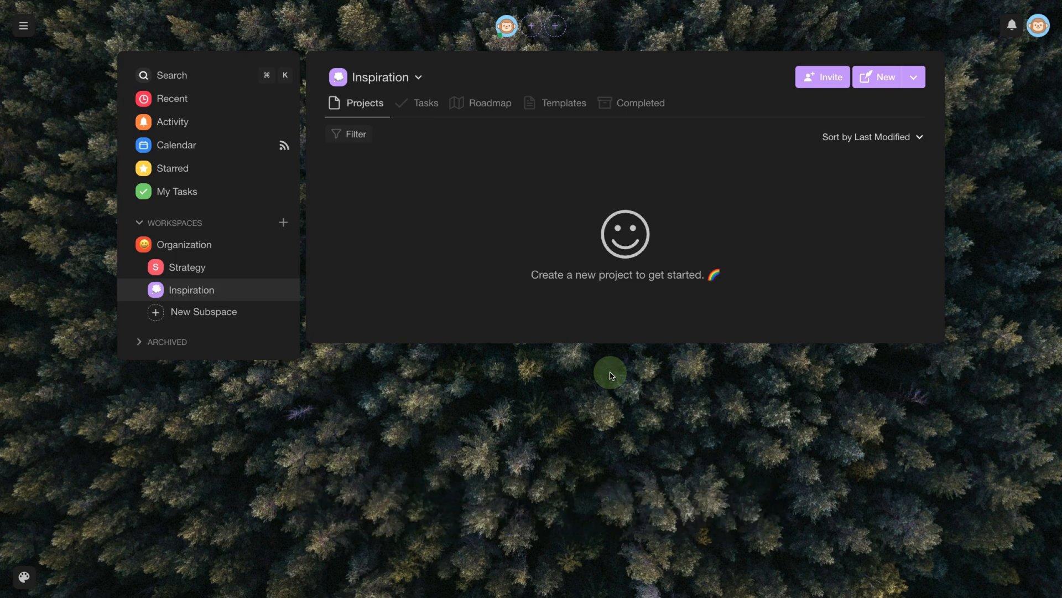
Add a project titled 'Web' in Inspiration and give it a globe emoji icon.
{"action": "left_click", "coordinate": [884, 76]}
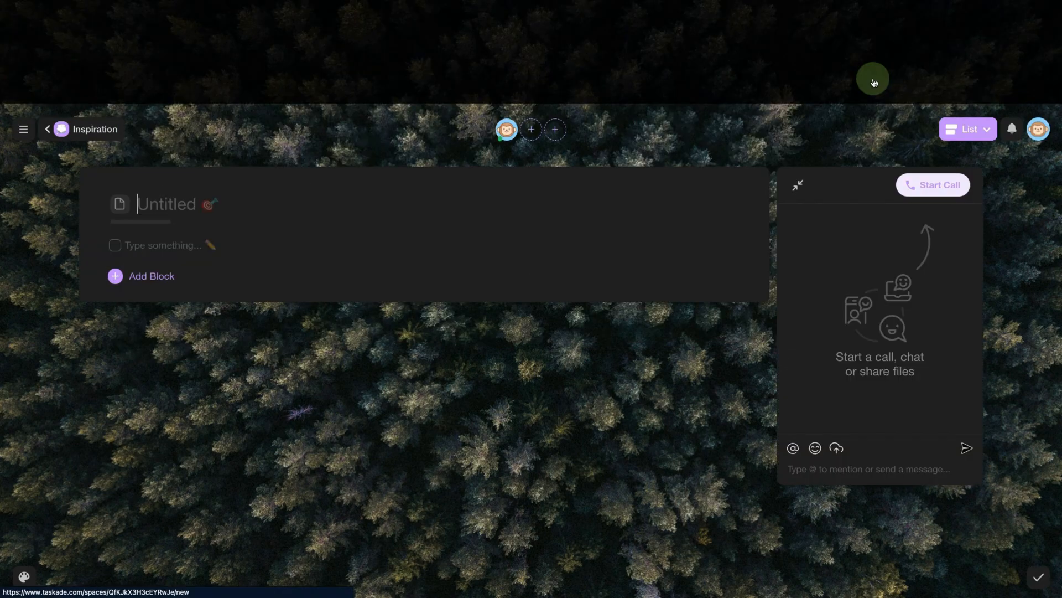
{"action": "type", "text": "Web"}
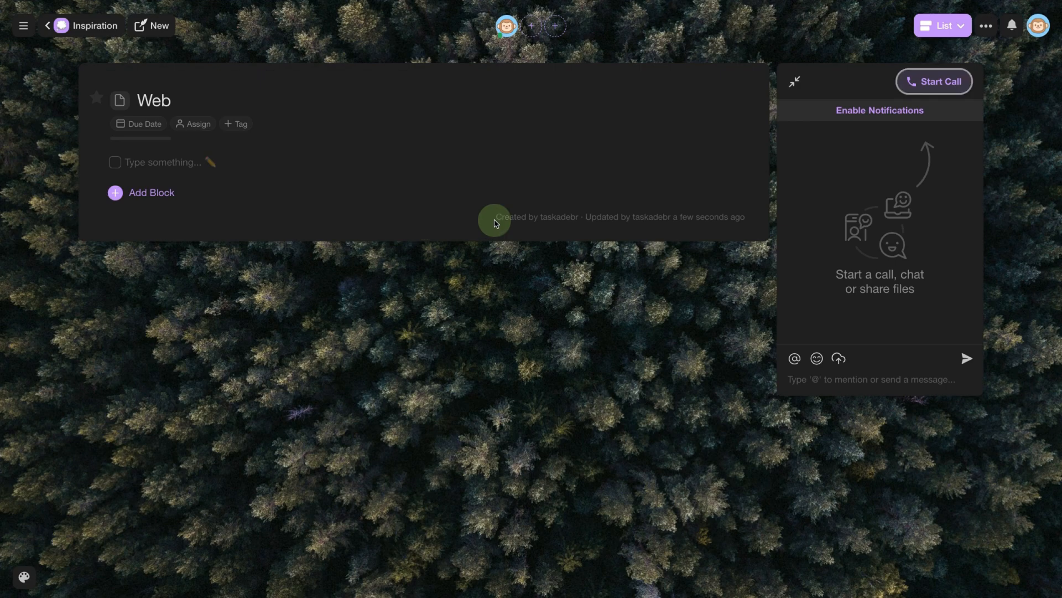
{"action": "mouse_move", "coordinate": [434, 253]}
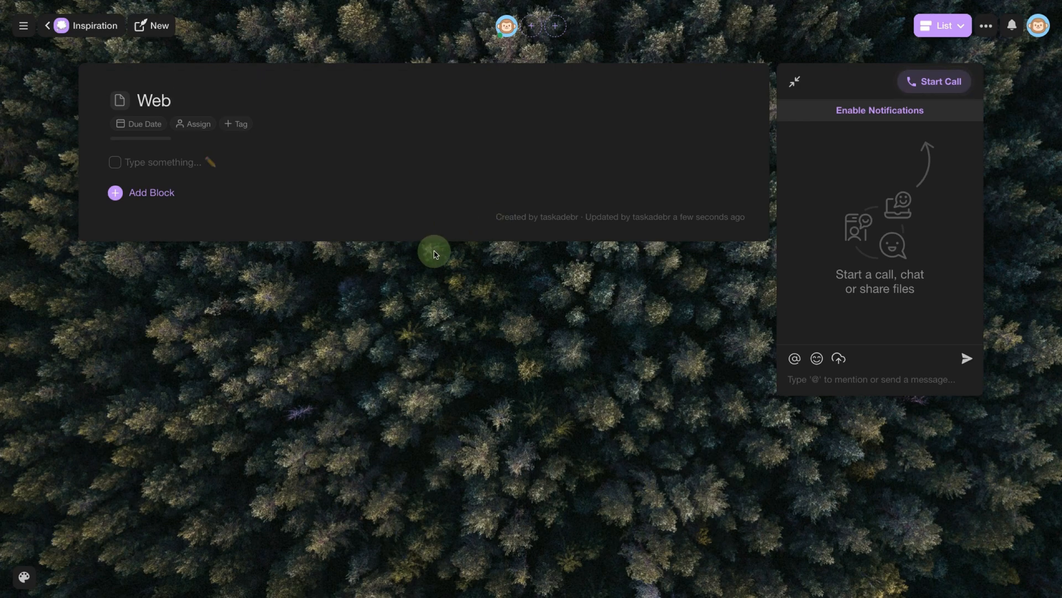
{"action": "left_click", "coordinate": [210, 162]}
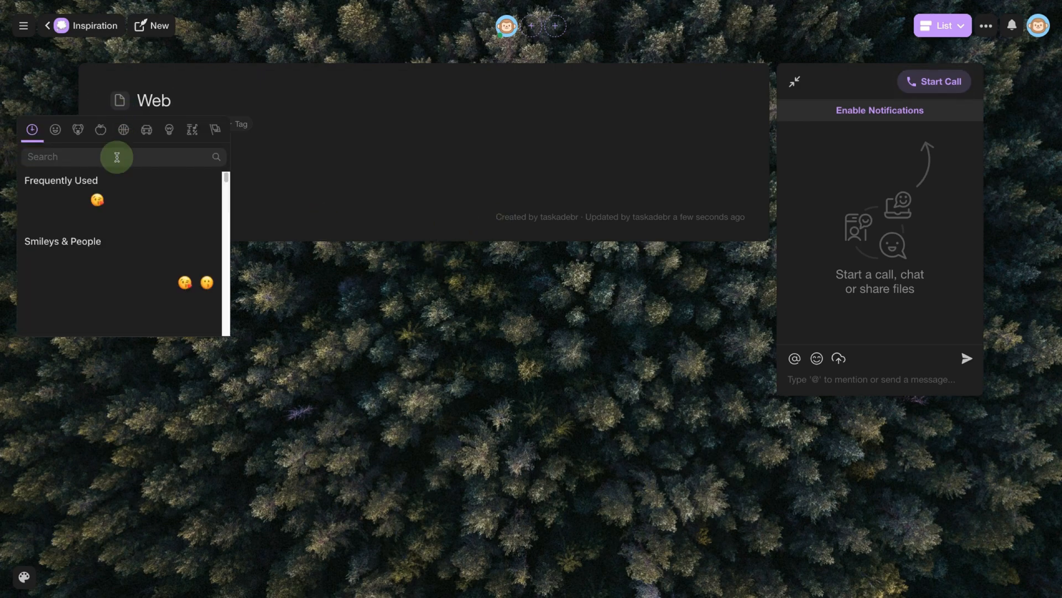
{"action": "left_click", "coordinate": [517, 283]}
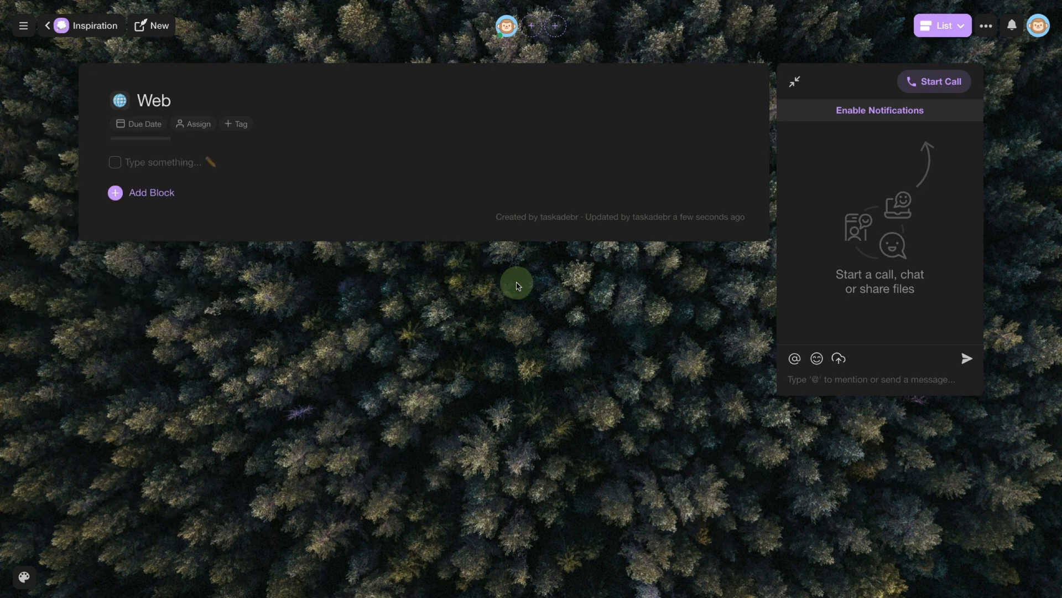
{"action": "mouse_move", "coordinate": [514, 312]}
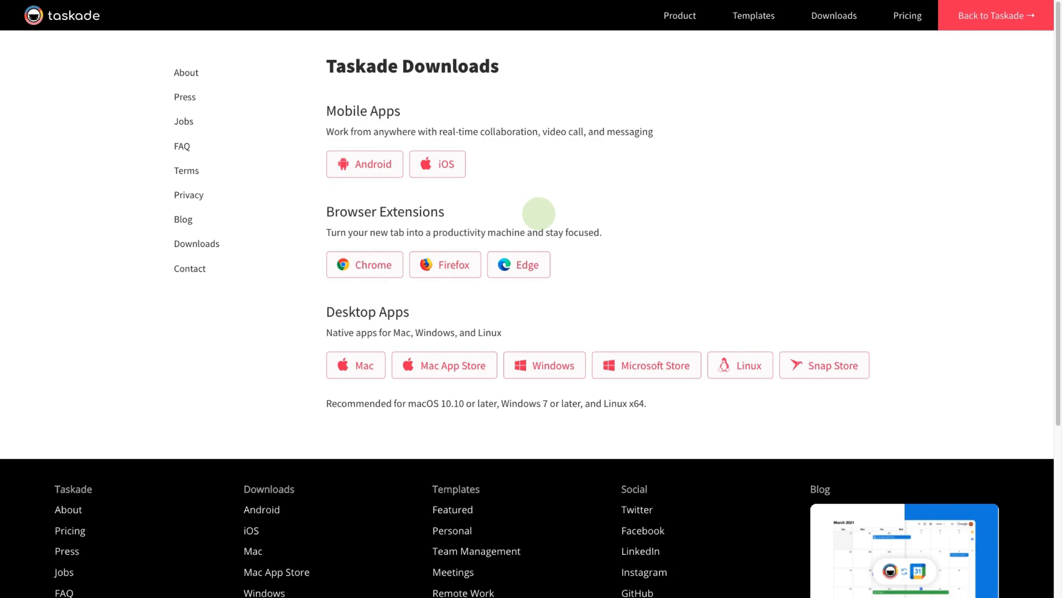
{"action": "mouse_move", "coordinate": [389, 286]}
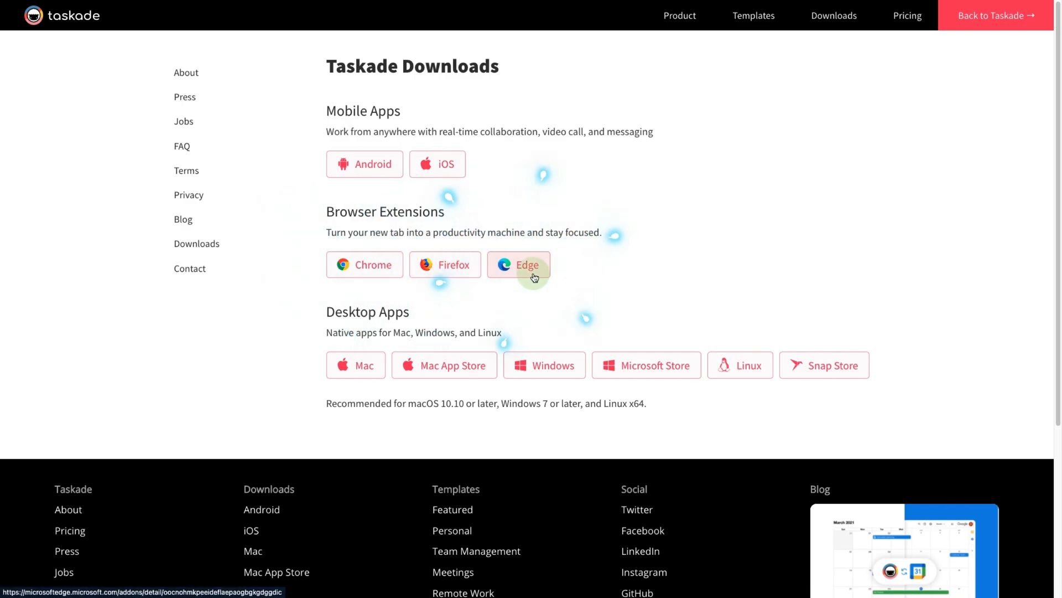
{"action": "mouse_move", "coordinate": [364, 265]}
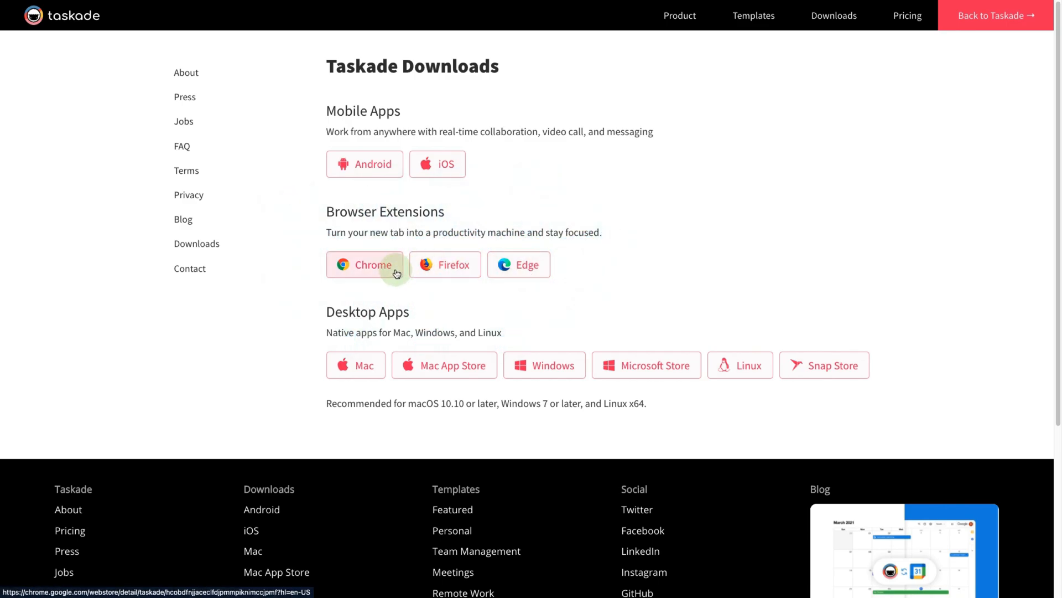
Open the Taskade Chrome extension listing and begin adding it to Chrome.
{"action": "left_click", "coordinate": [365, 265]}
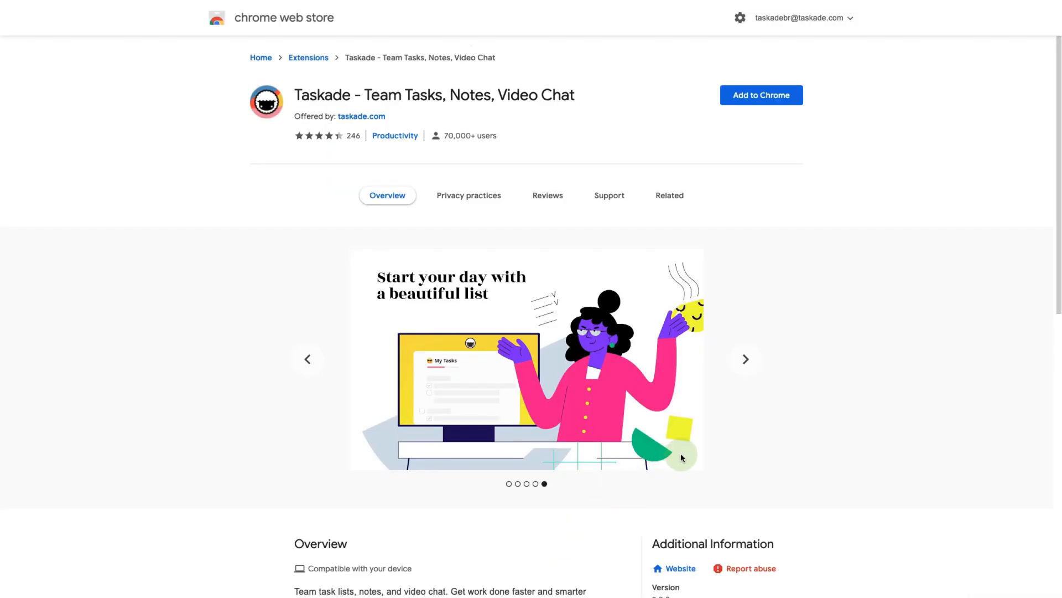
{"action": "mouse_move", "coordinate": [760, 95]}
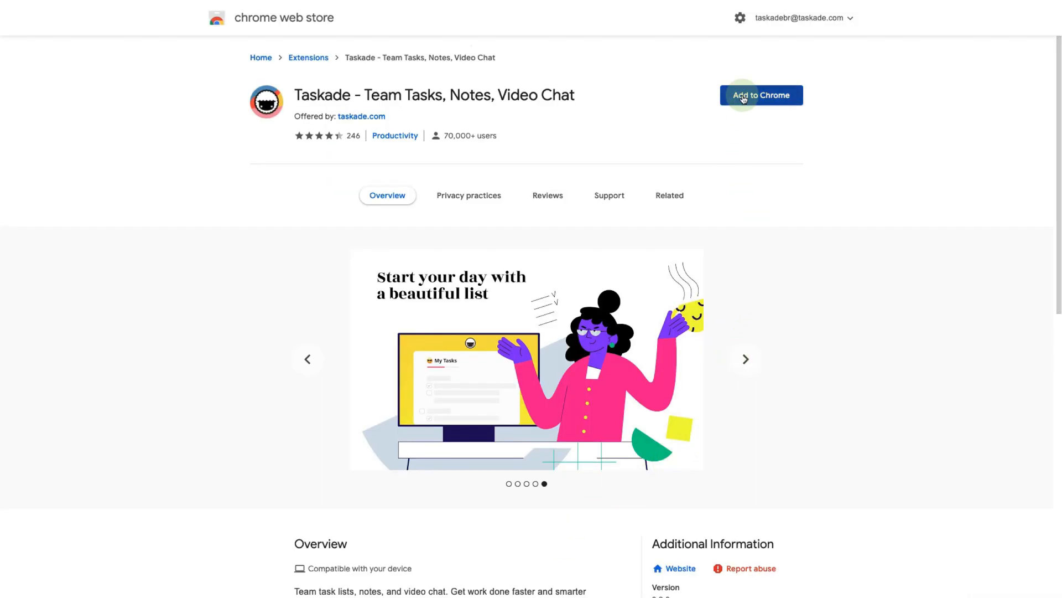
{"action": "left_click", "coordinate": [761, 94]}
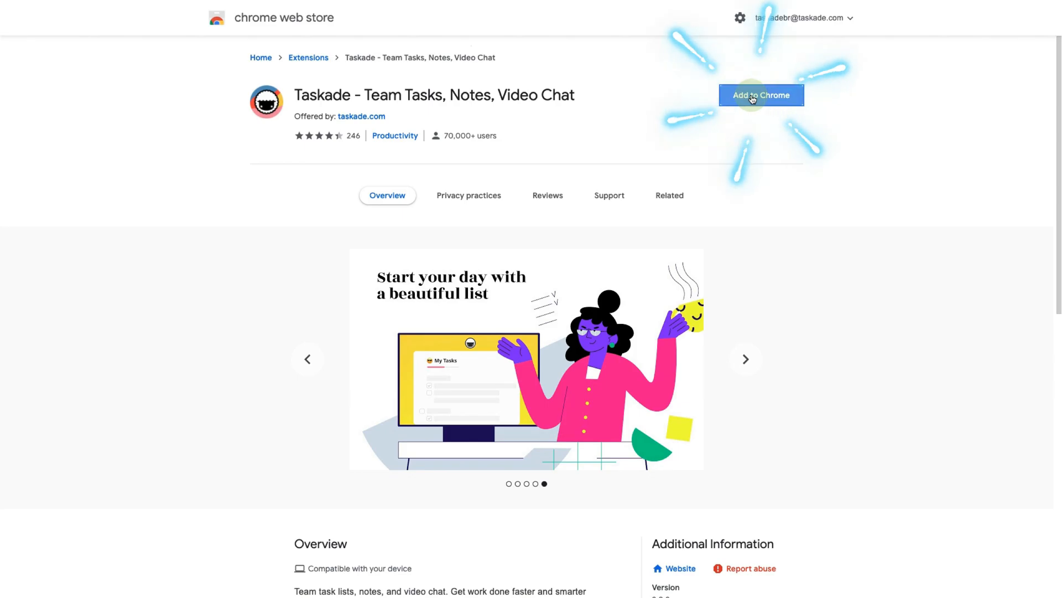
{"action": "left_click", "coordinate": [760, 95]}
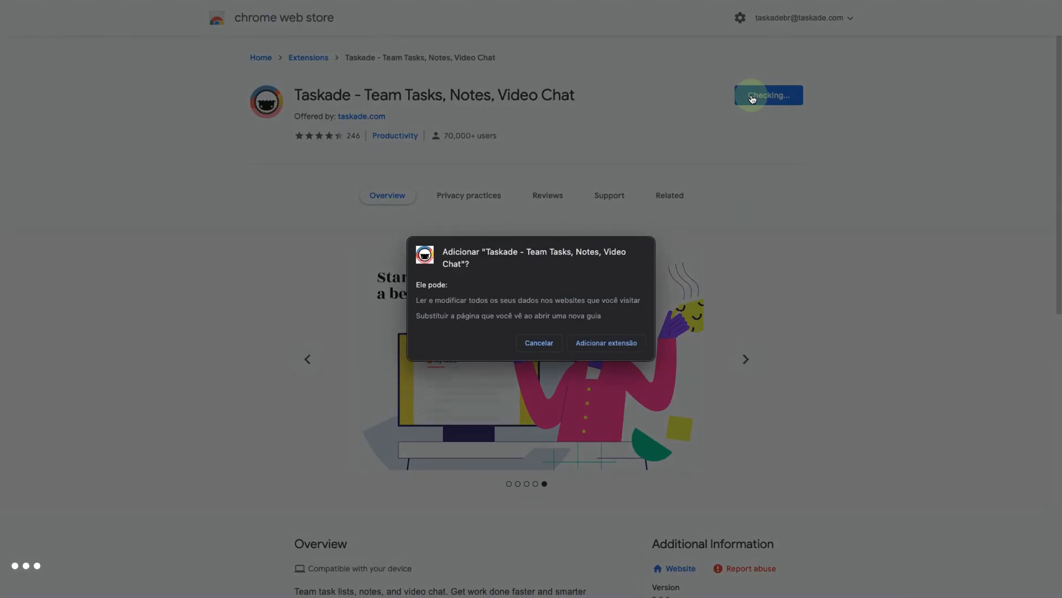
{"action": "mouse_move", "coordinate": [604, 342]}
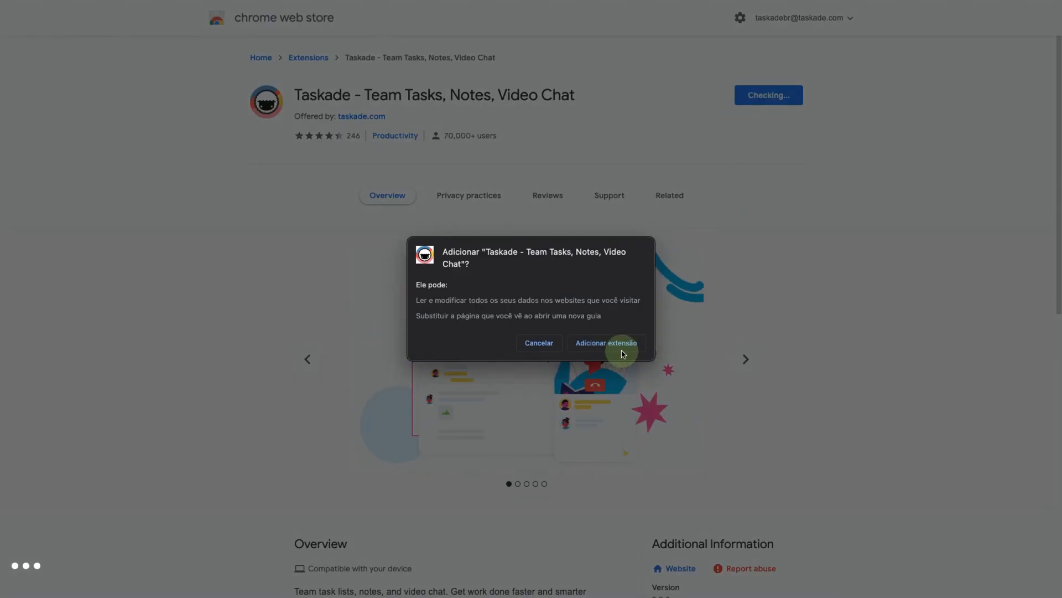
Confirm installing the Taskade extension and continue setup with Open Default Tab kept.
{"action": "left_click", "coordinate": [605, 343]}
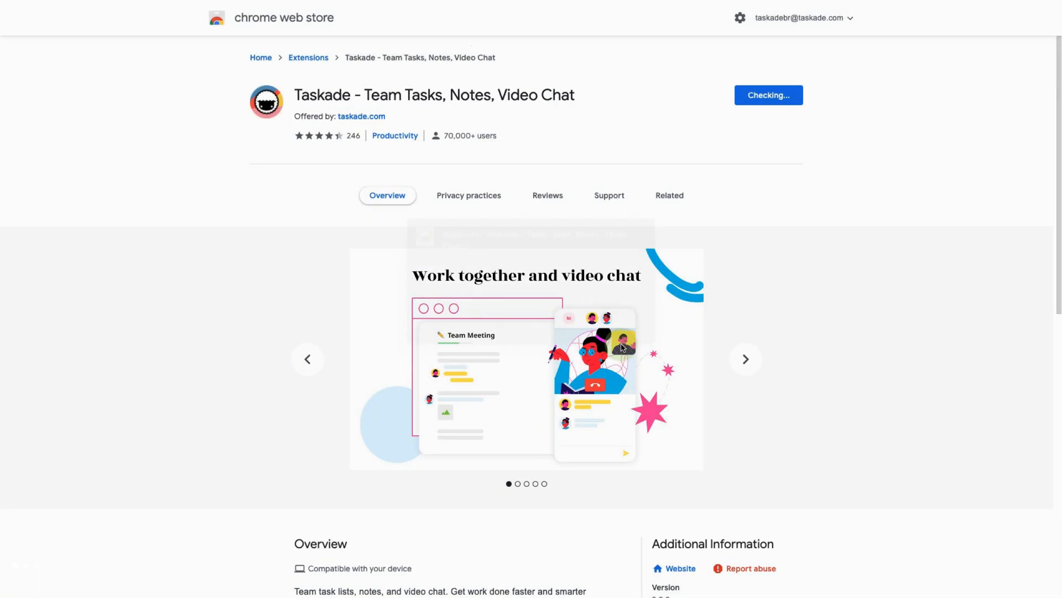
{"action": "left_click", "coordinate": [768, 94]}
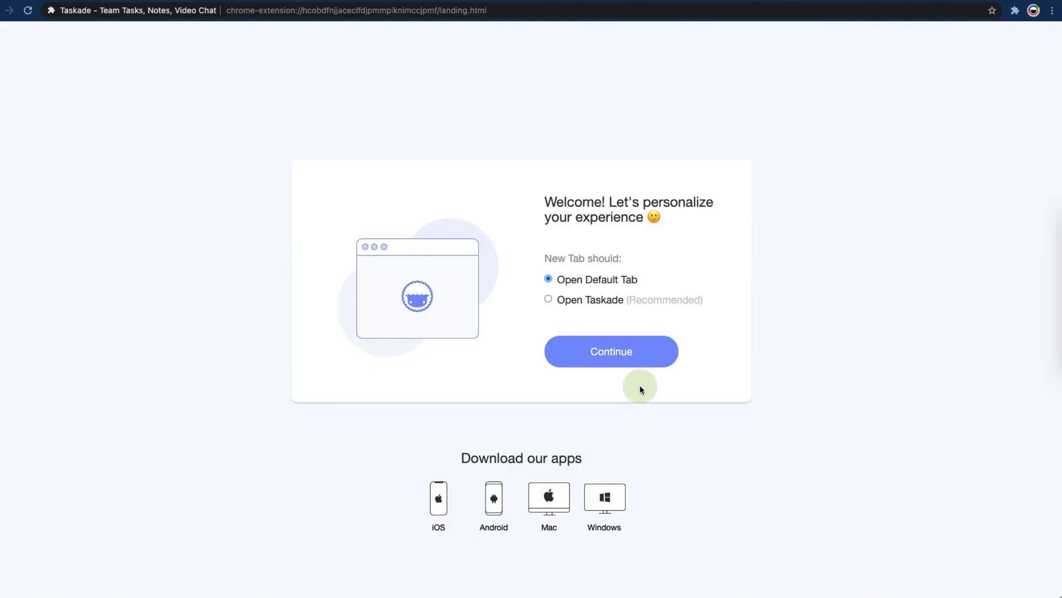
{"action": "mouse_move", "coordinate": [624, 356]}
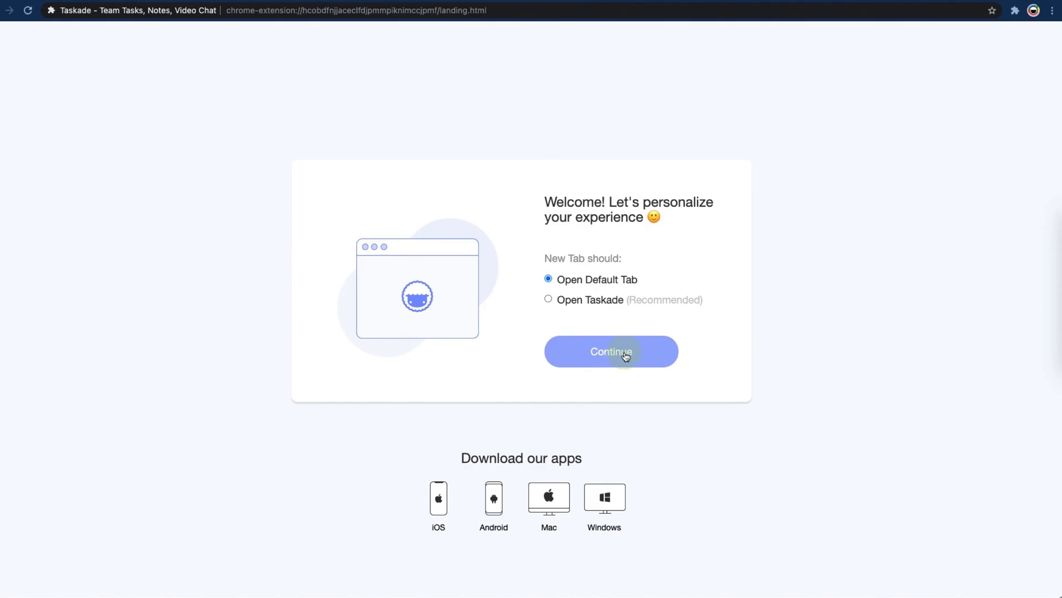
{"action": "left_click", "coordinate": [609, 351]}
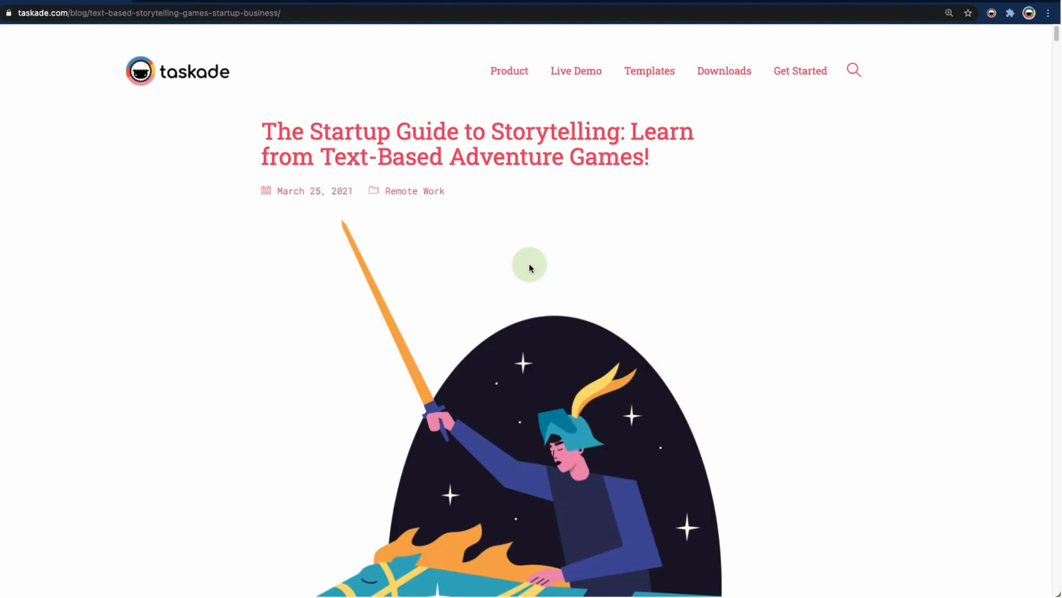
{"action": "mouse_move", "coordinate": [987, 22]}
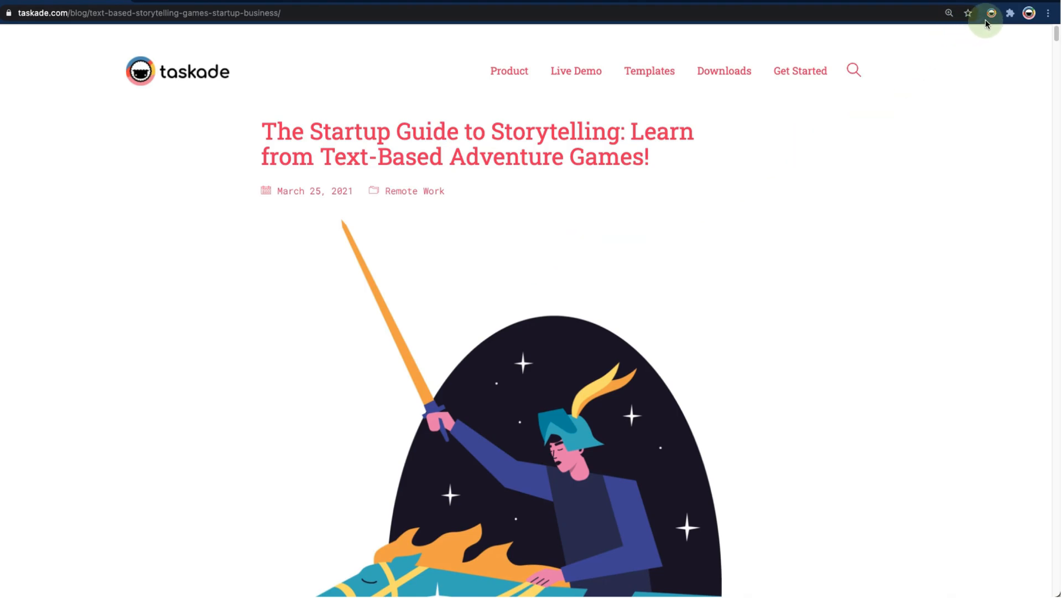
Clip the storytelling article to project Web, changing the workspace from Strategy to Inspiration.
{"action": "left_click", "coordinate": [989, 13]}
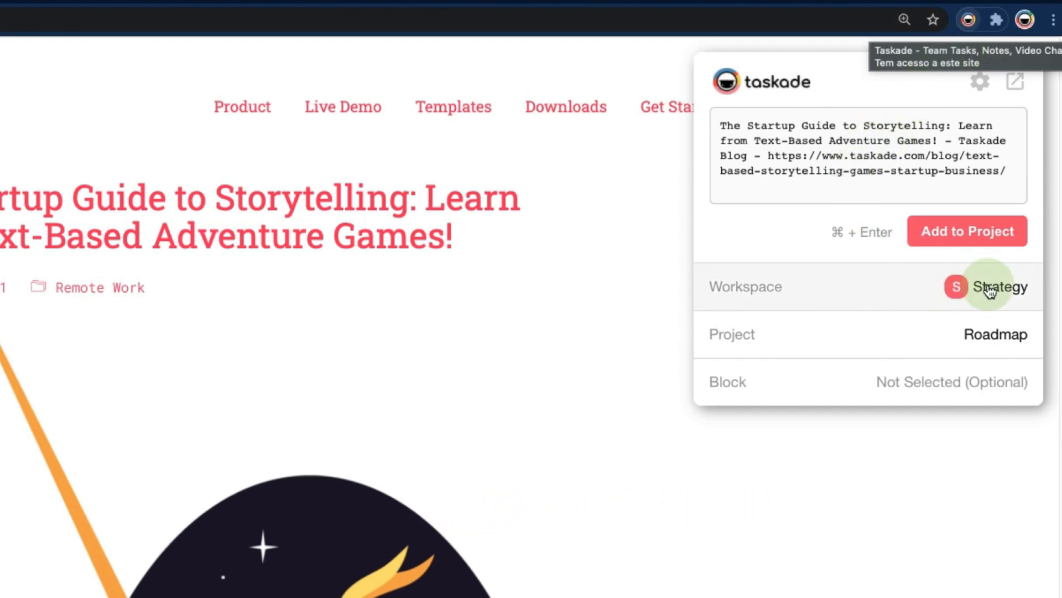
{"action": "left_click", "coordinate": [986, 287]}
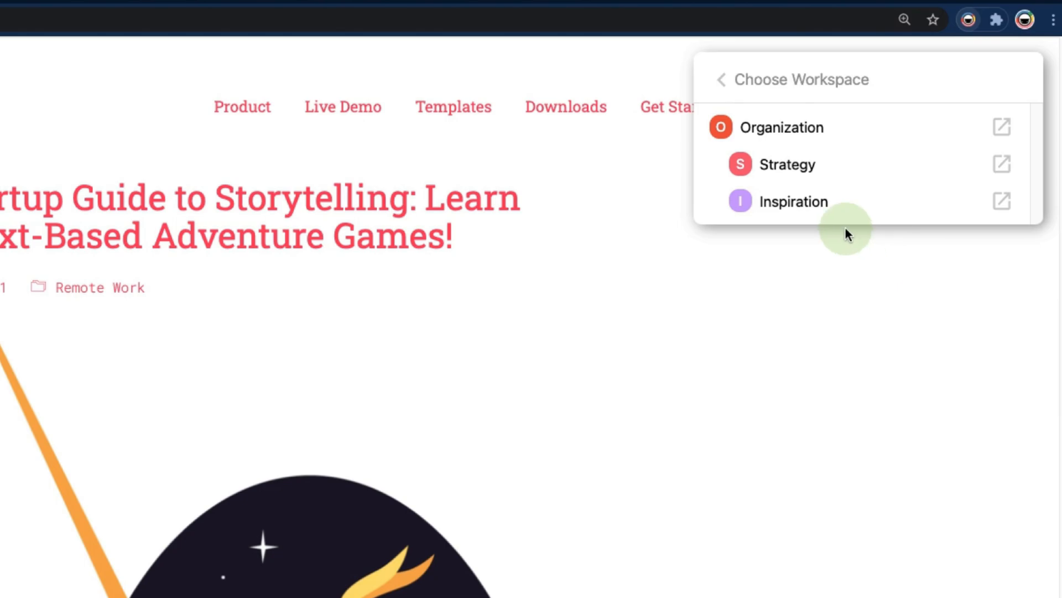
{"action": "left_click", "coordinate": [792, 202]}
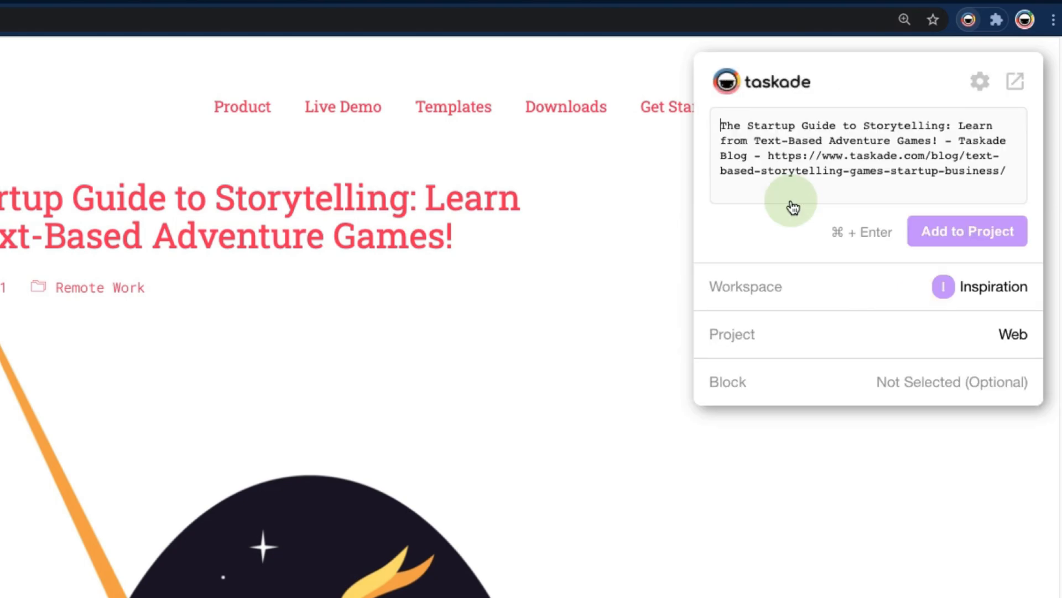
{"action": "mouse_move", "coordinate": [1009, 340]}
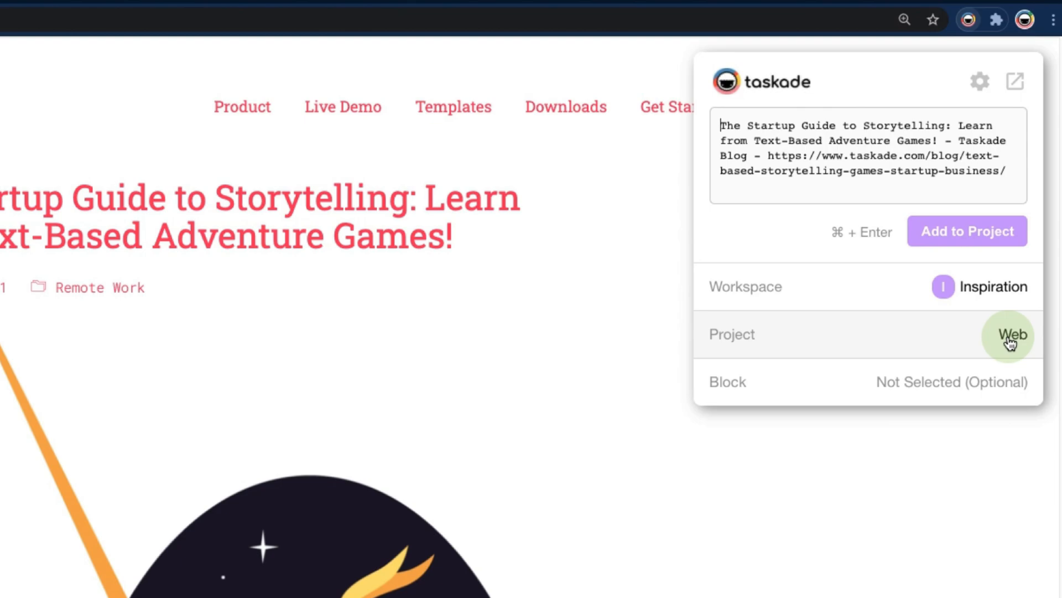
{"action": "mouse_move", "coordinate": [938, 387]}
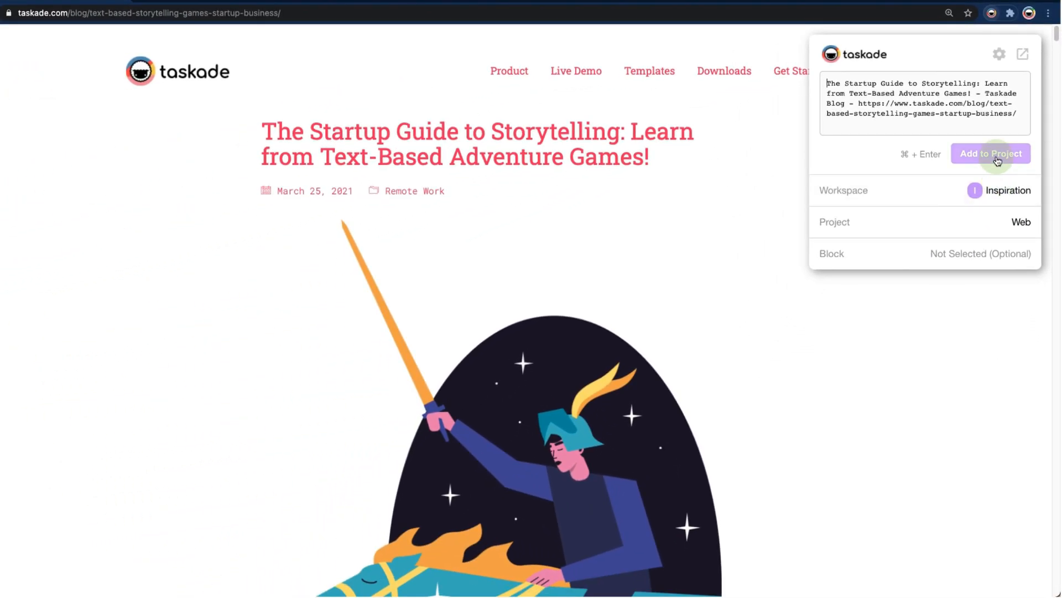
{"action": "left_click", "coordinate": [990, 153]}
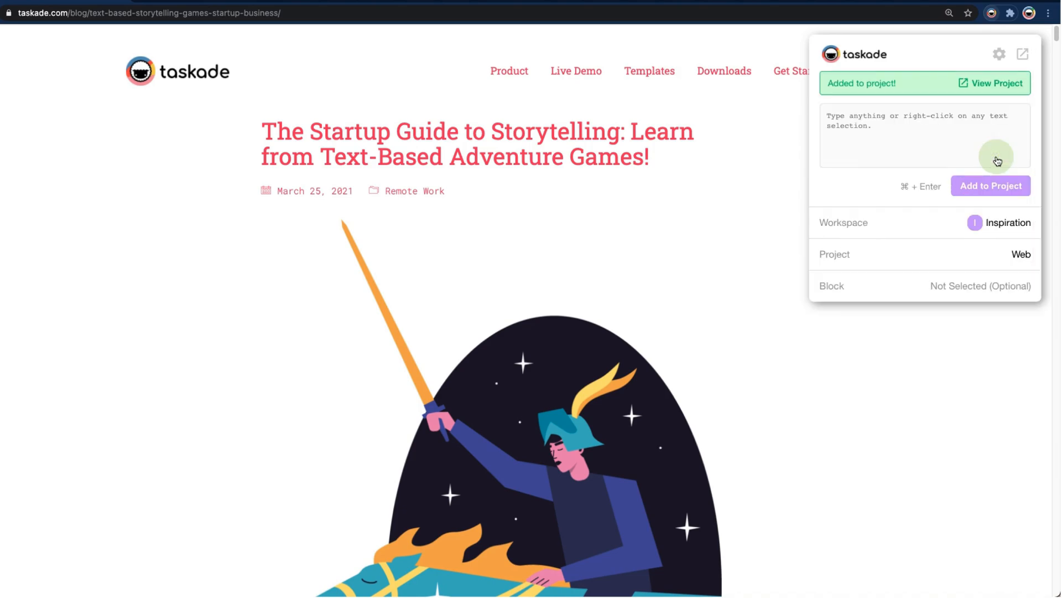
{"action": "mouse_move", "coordinate": [967, 102]}
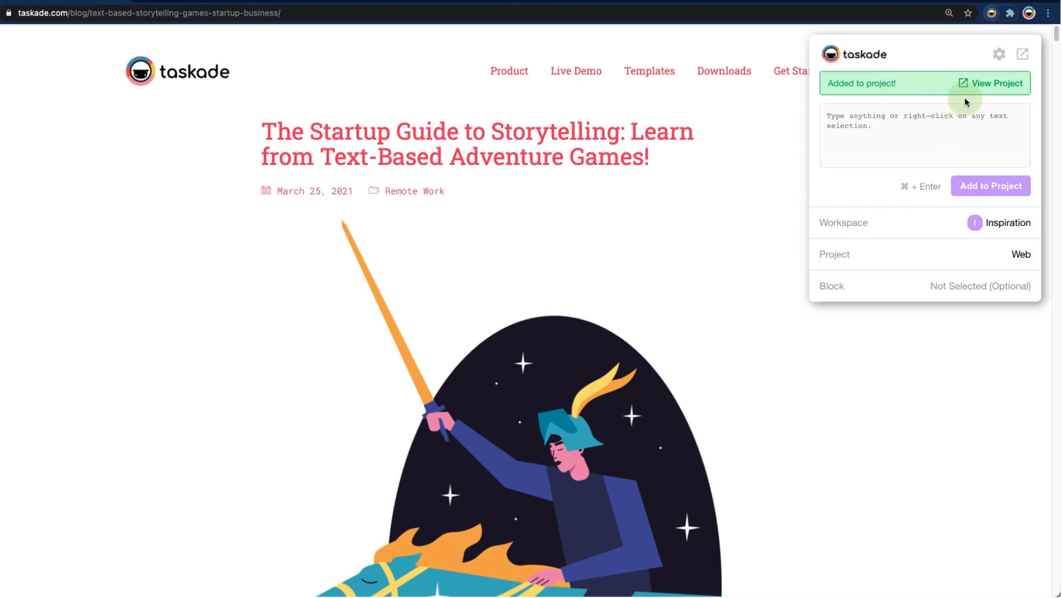
{"action": "mouse_move", "coordinate": [989, 88]}
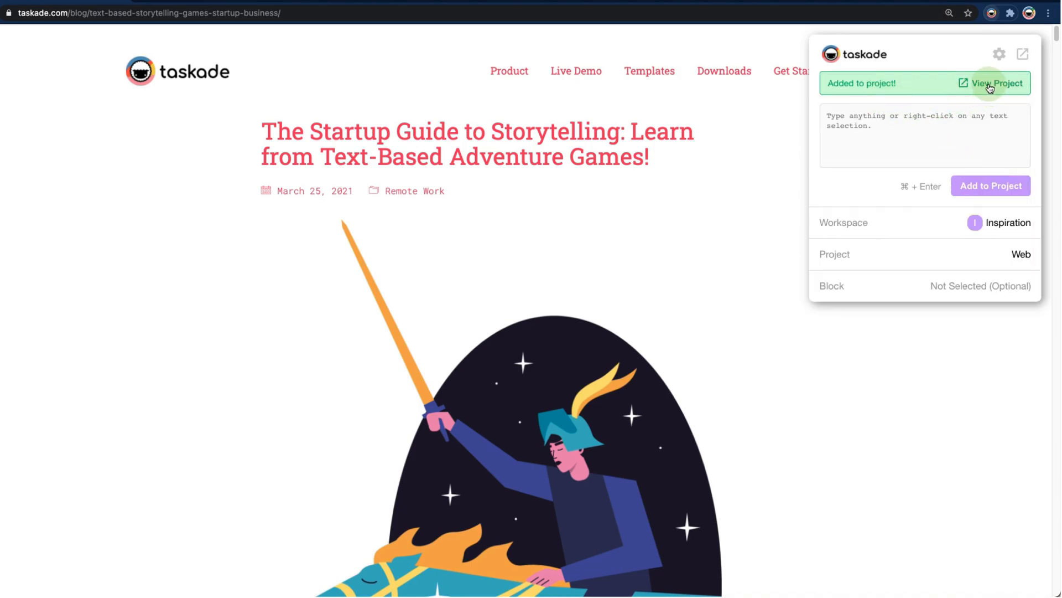
Open the Web project from the clipper's View Project confirmation.
{"action": "left_click", "coordinate": [994, 82]}
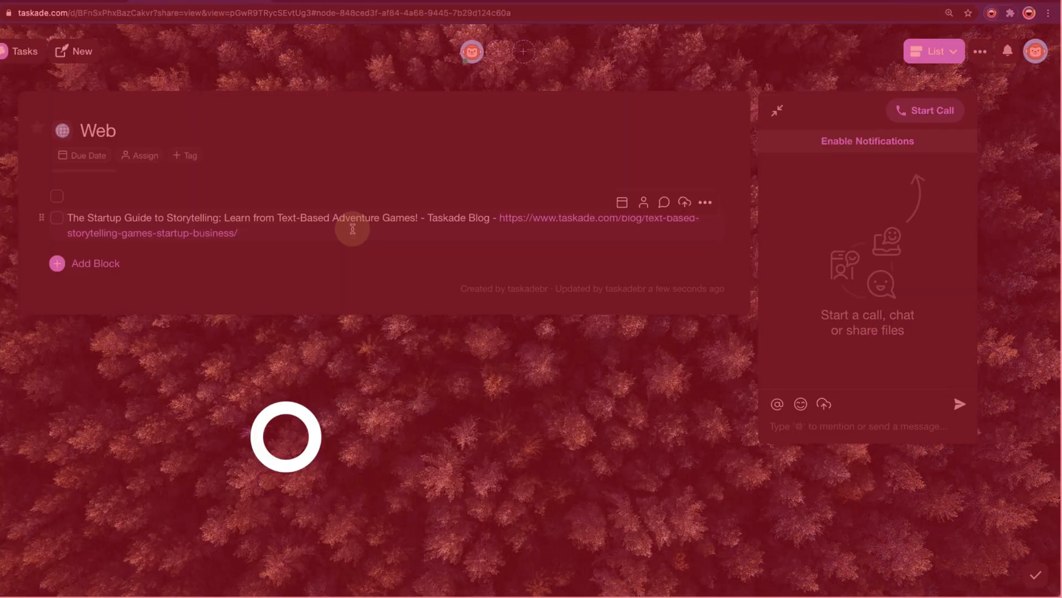
{"action": "left_click", "coordinate": [776, 111]}
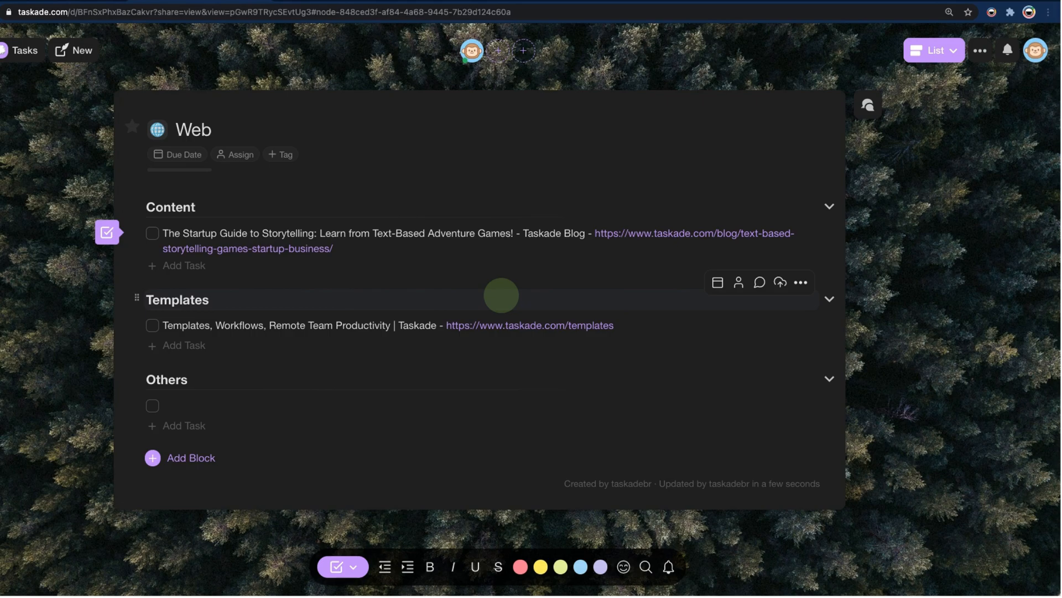
{"action": "mouse_move", "coordinate": [250, 211]}
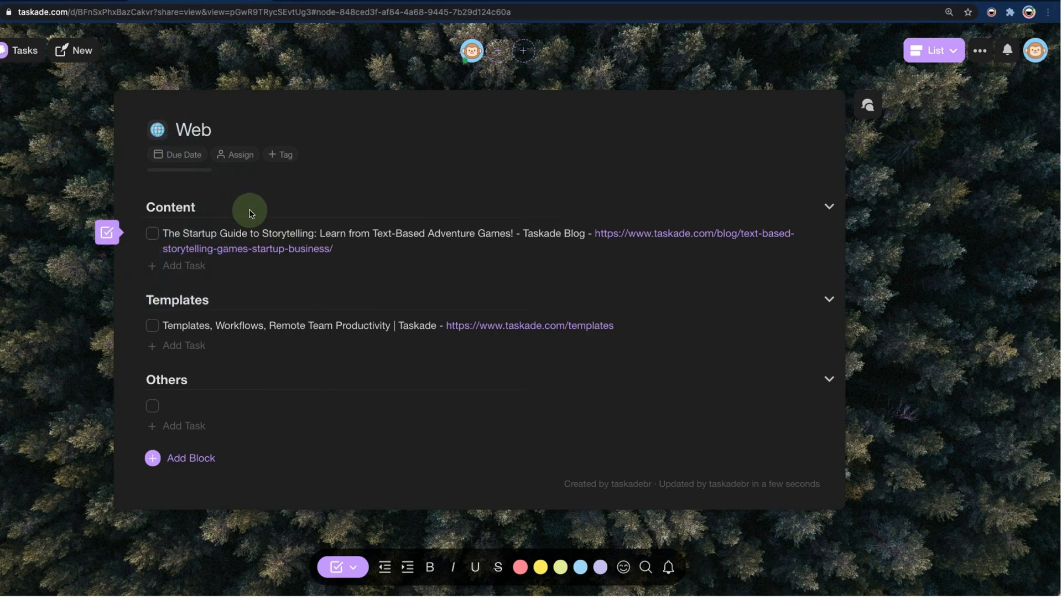
{"action": "mouse_move", "coordinate": [285, 384]}
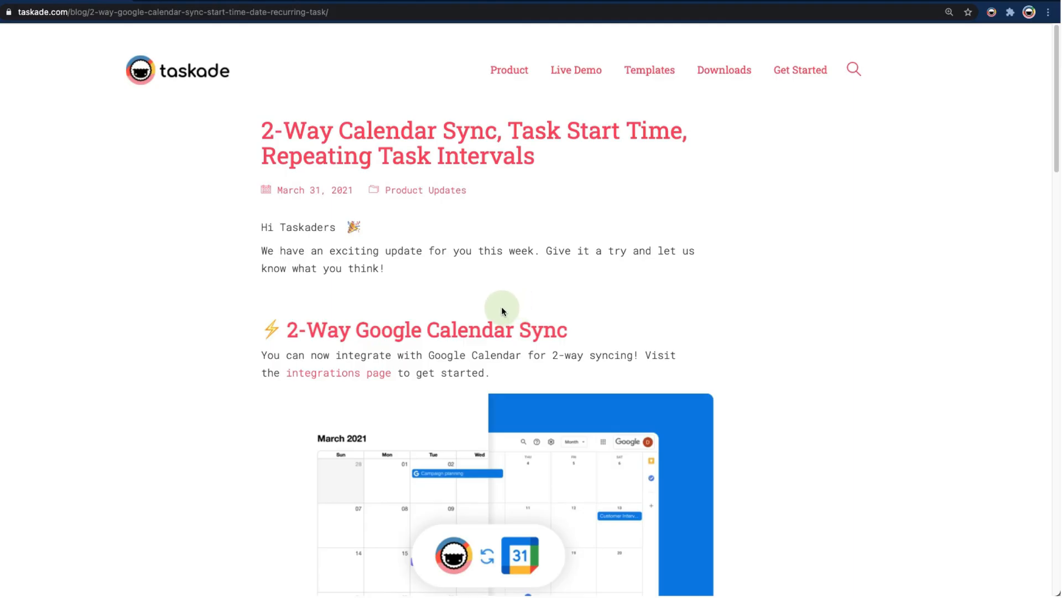
Clip the 2-Way Calendar Sync article under the Content block and view the Web project.
{"action": "scroll", "scroll_direction": "down", "scroll_amount": 3}
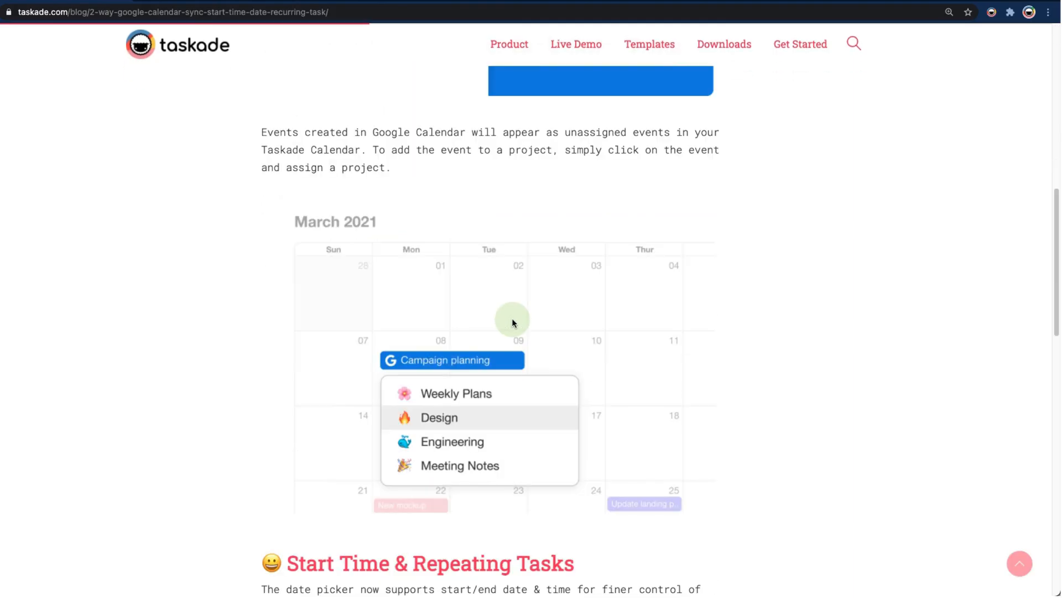
{"action": "scroll", "scroll_direction": "up", "scroll_amount": 3}
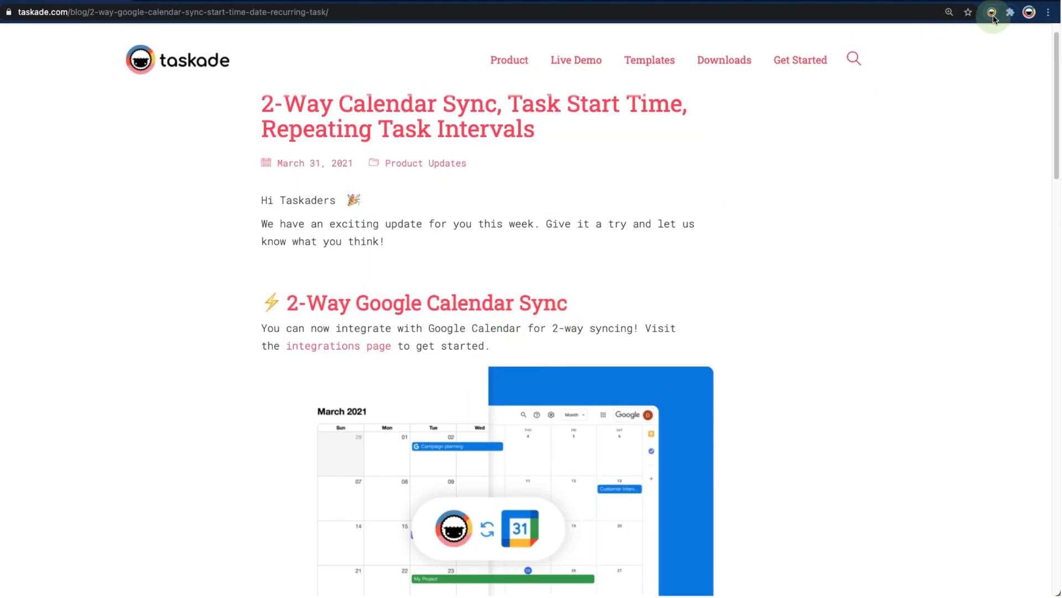
{"action": "left_click", "coordinate": [993, 15]}
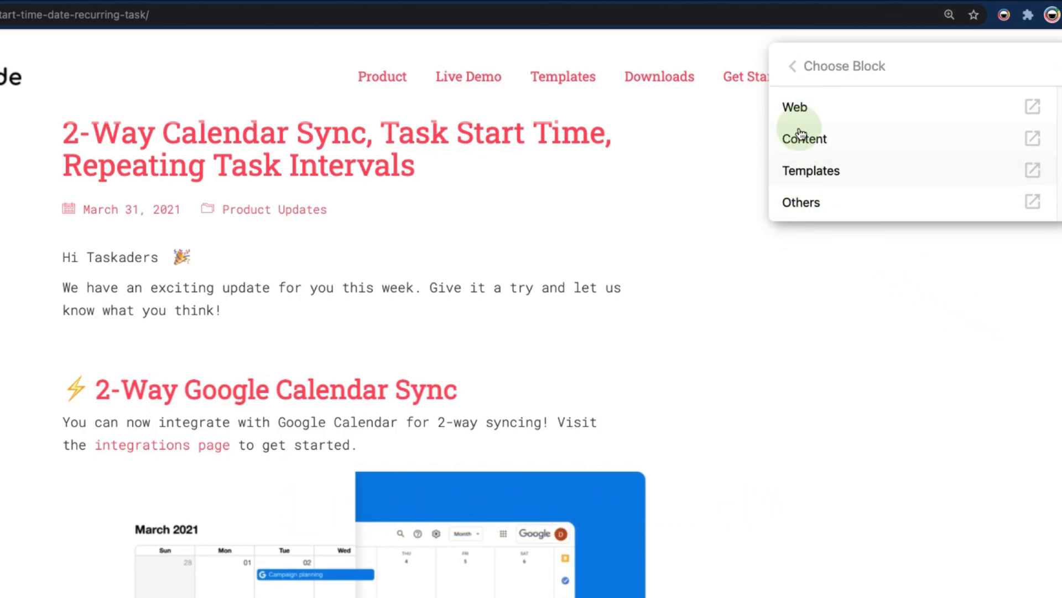
{"action": "left_click", "coordinate": [803, 138]}
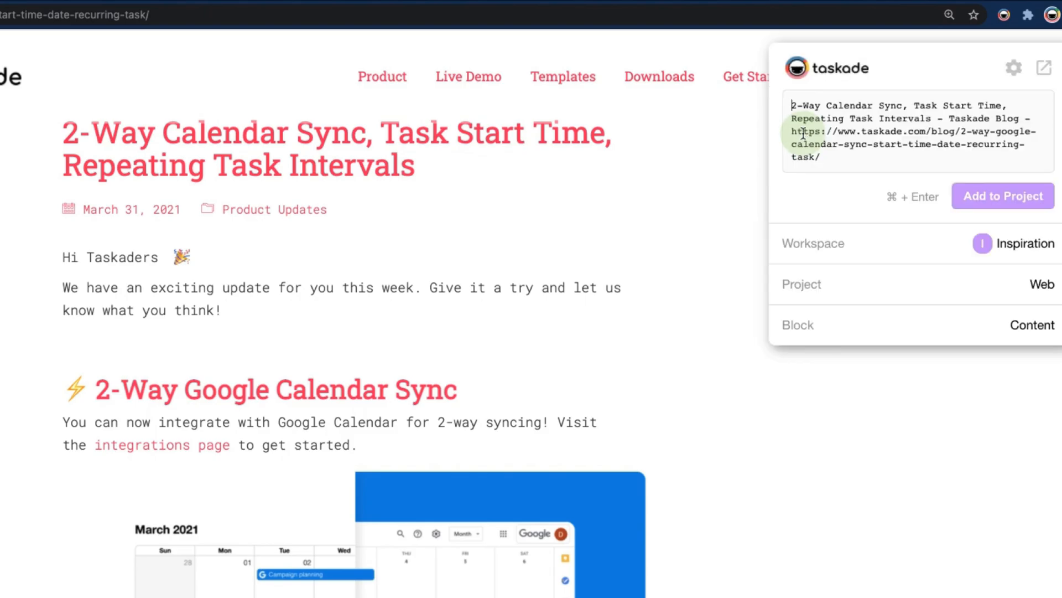
{"action": "left_click", "coordinate": [1002, 196]}
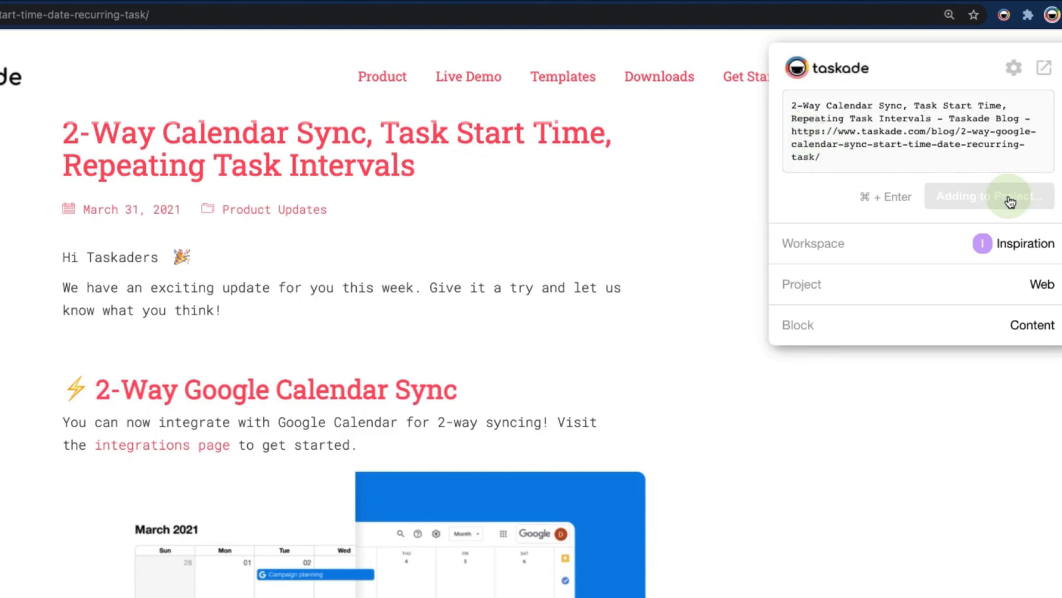
{"action": "left_click", "coordinate": [987, 196]}
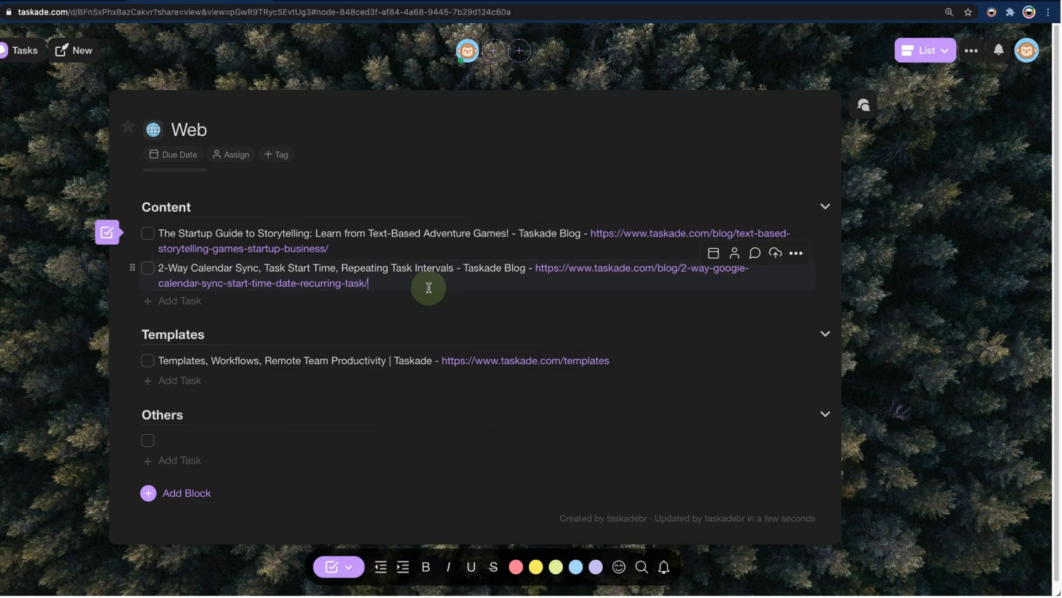
{"action": "mouse_move", "coordinate": [453, 286]}
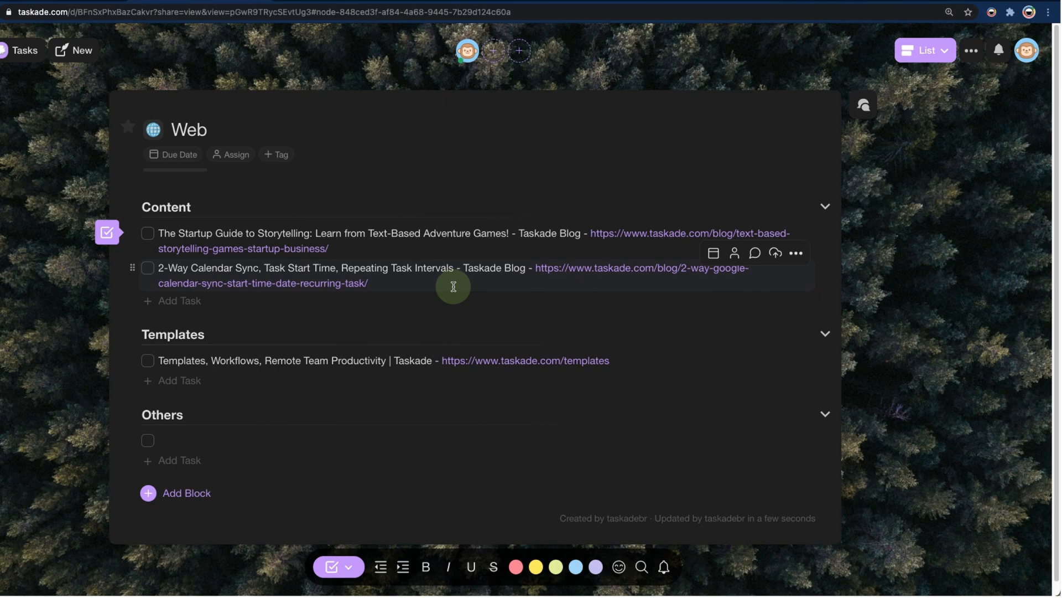
Change the Web project's layout to Board view.
{"action": "left_click", "coordinate": [926, 50]}
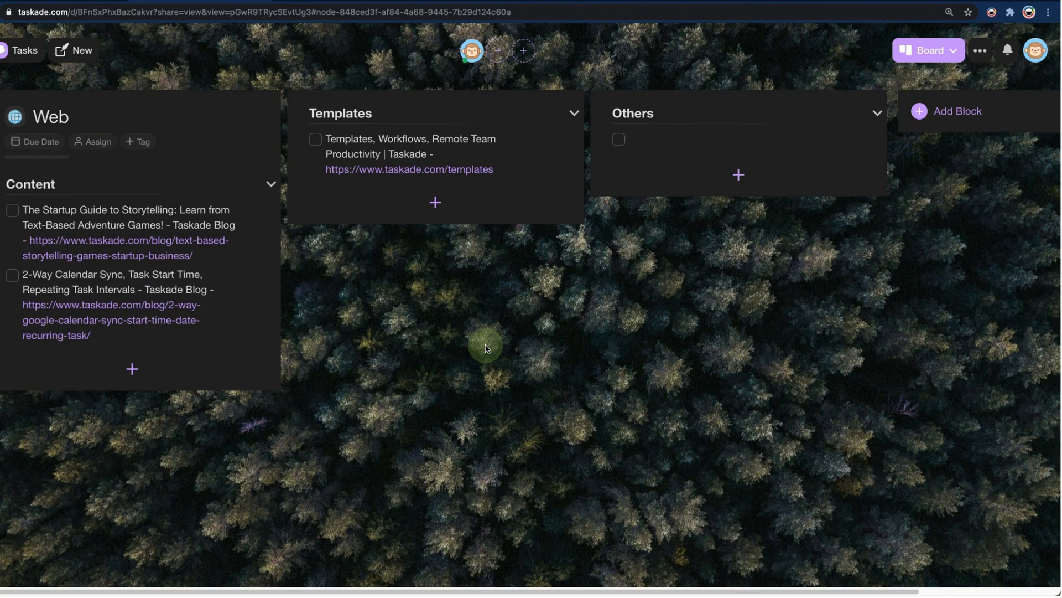